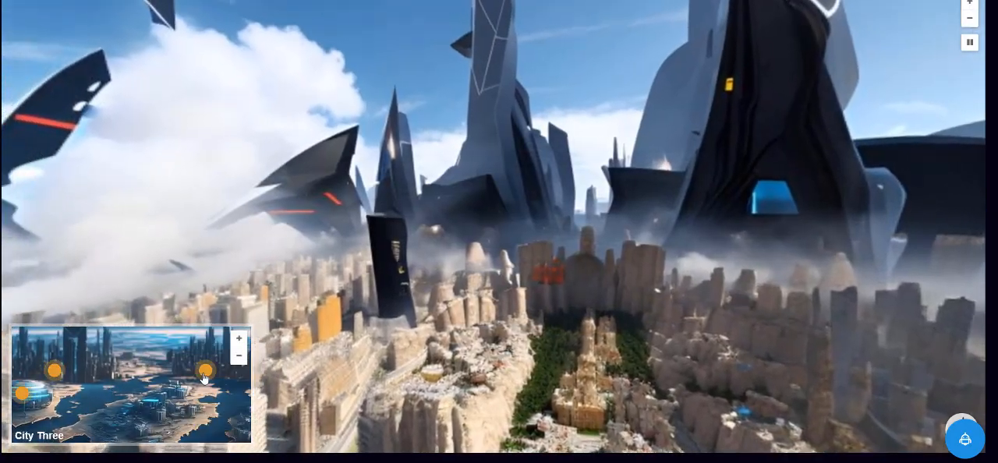
Jump from City Three to the City One scene using the minimap hotspot.
click(225, 370)
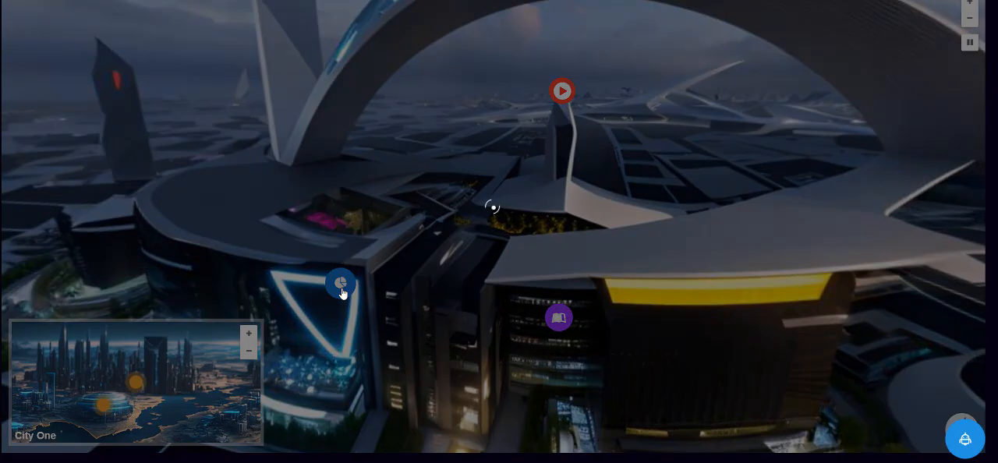
Follow hotspots from City One through 'Location with office' to City Two.
click(339, 282)
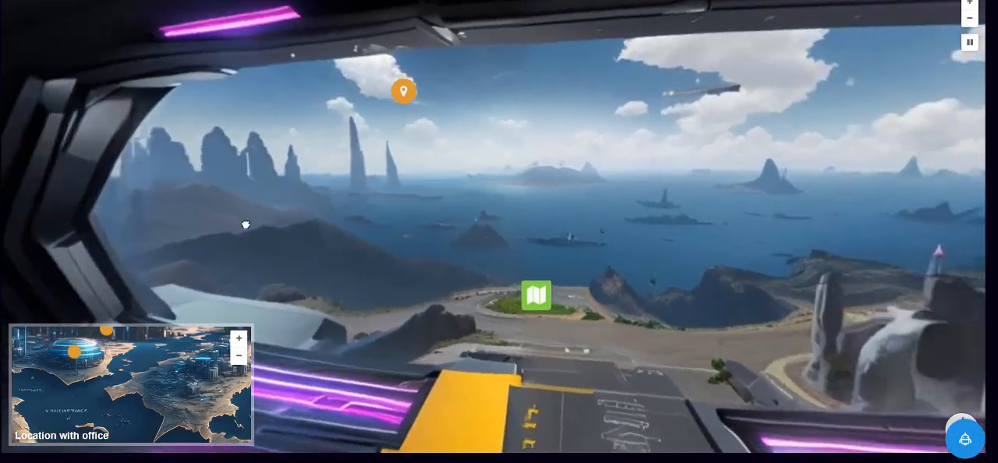
click(536, 296)
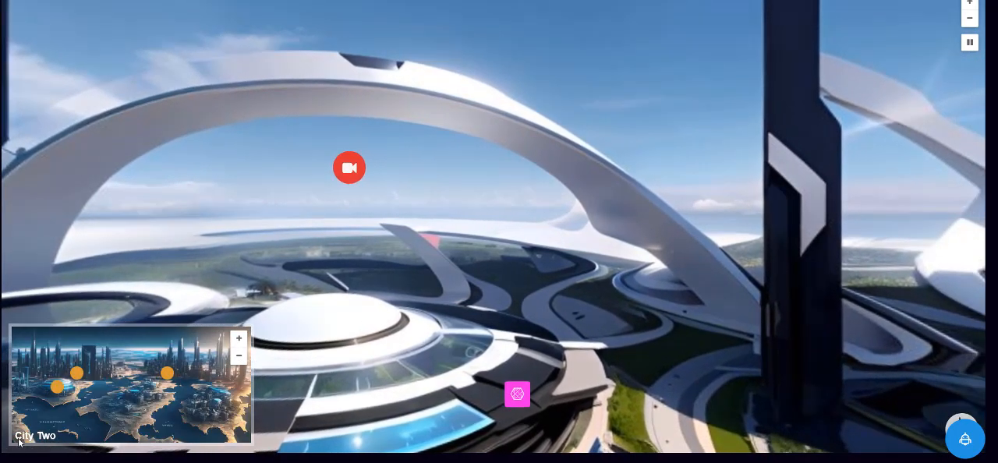
Return to City One via the minimap and move to its three-tower view.
click(164, 364)
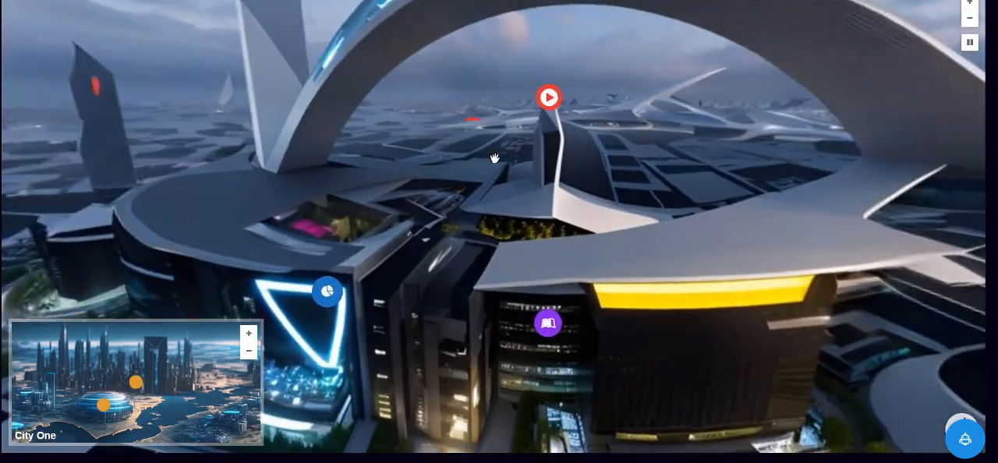
click(549, 97)
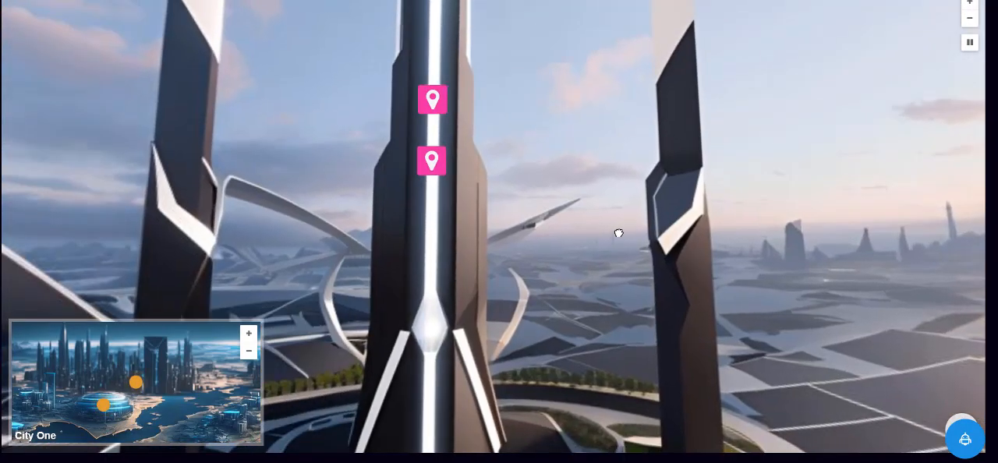
mouse_move(607, 229)
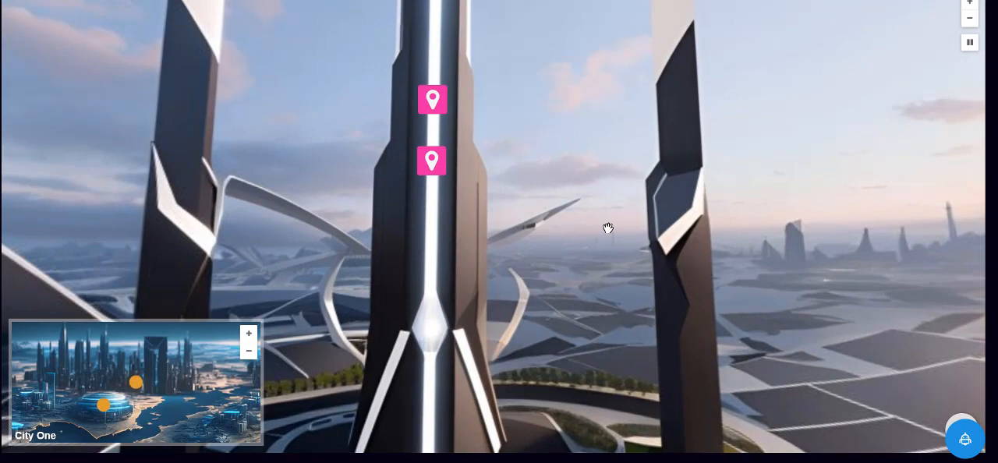